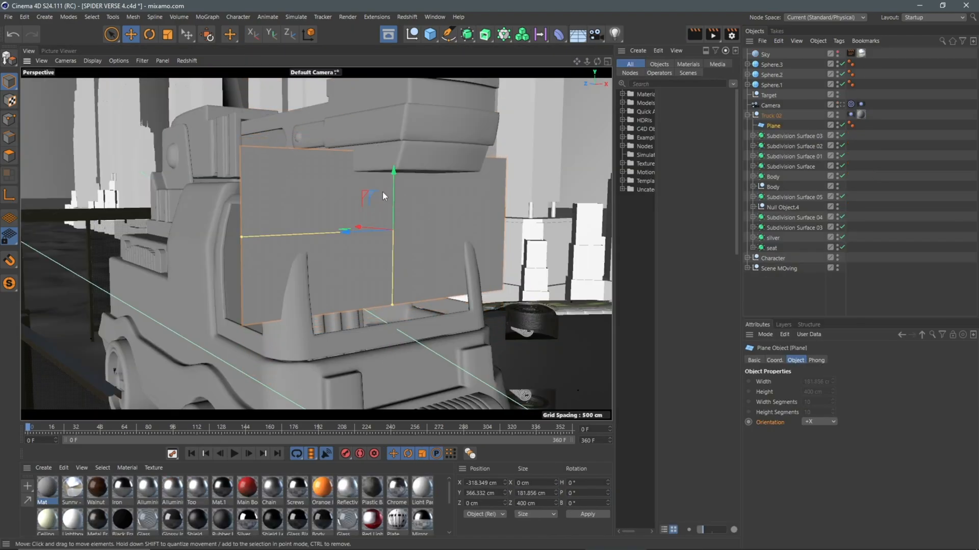
- Load the Mixamo Running Mannequin FBX with its rig and 22-frame run cycle
{"action": "left_click", "coordinate": [235, 454]}
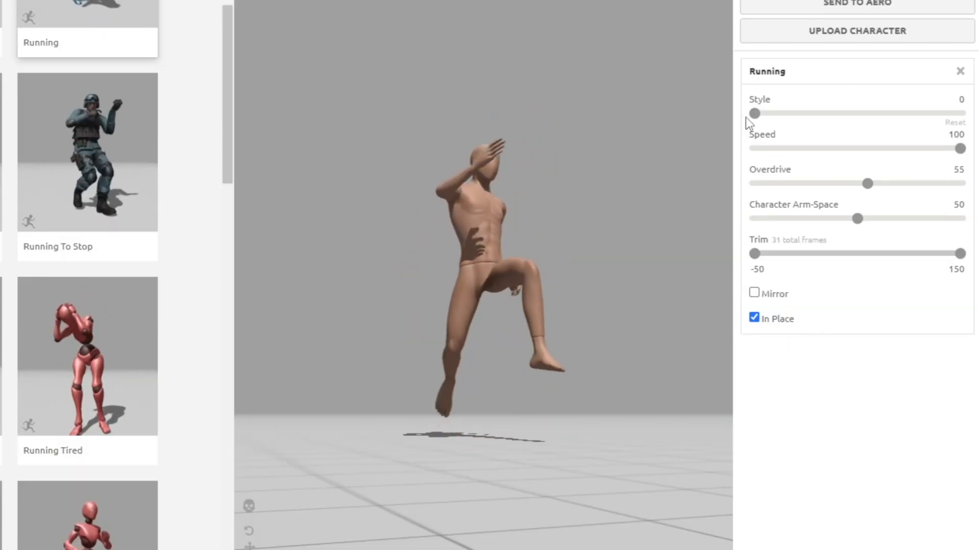
{"action": "left_click", "coordinate": [12, 9]}
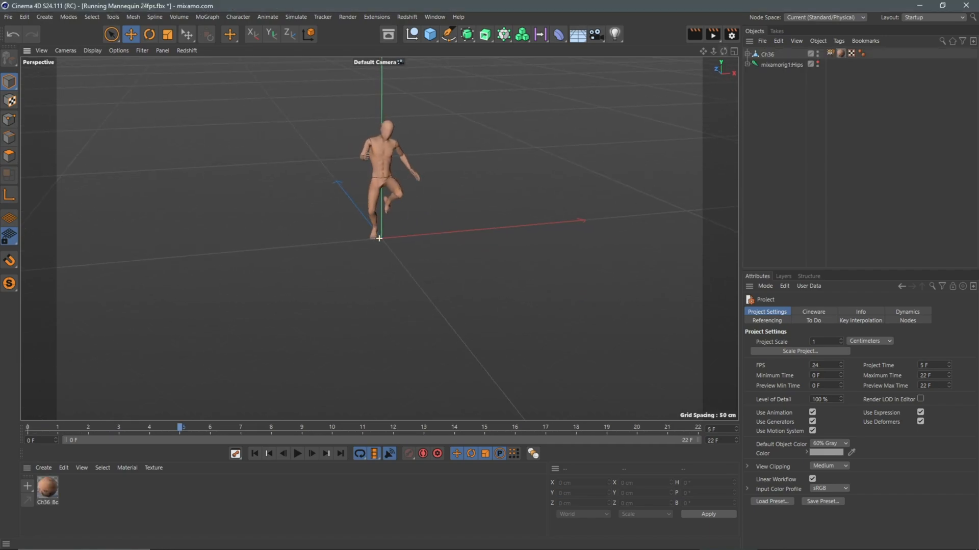
- Place the mannequin in SPIDER VERSE.c4d with Maximum Time set to 360 F
{"action": "left_click", "coordinate": [297, 454]}
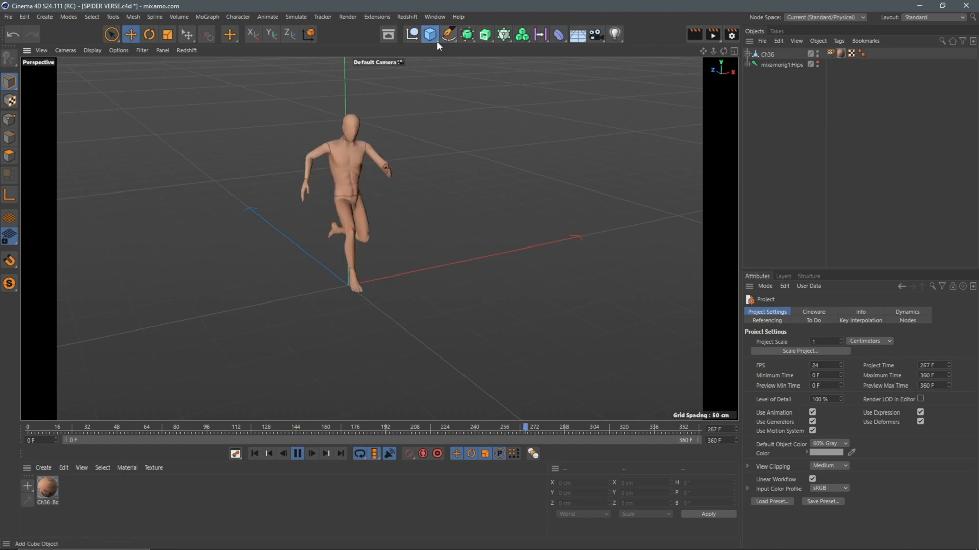
- Add Left and Right Building nulls of cloned towers and a Camera aimed at the runner
{"action": "left_click", "coordinate": [429, 34]}
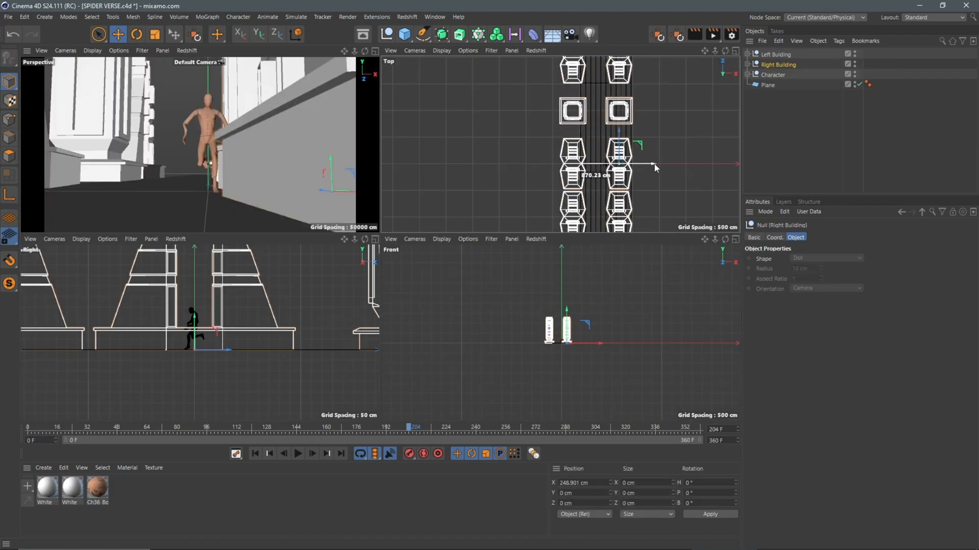
{"action": "left_click", "coordinate": [298, 454]}
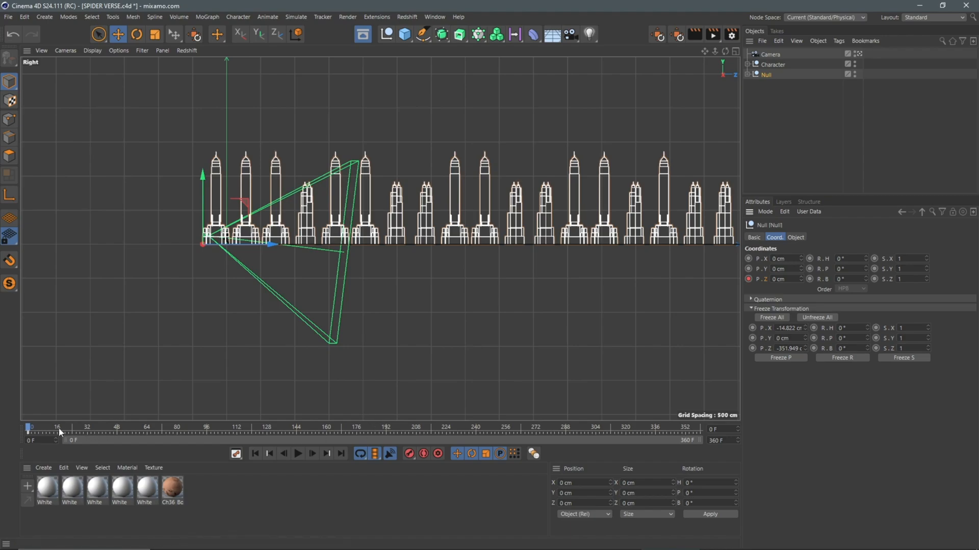
{"action": "left_click", "coordinate": [298, 453]}
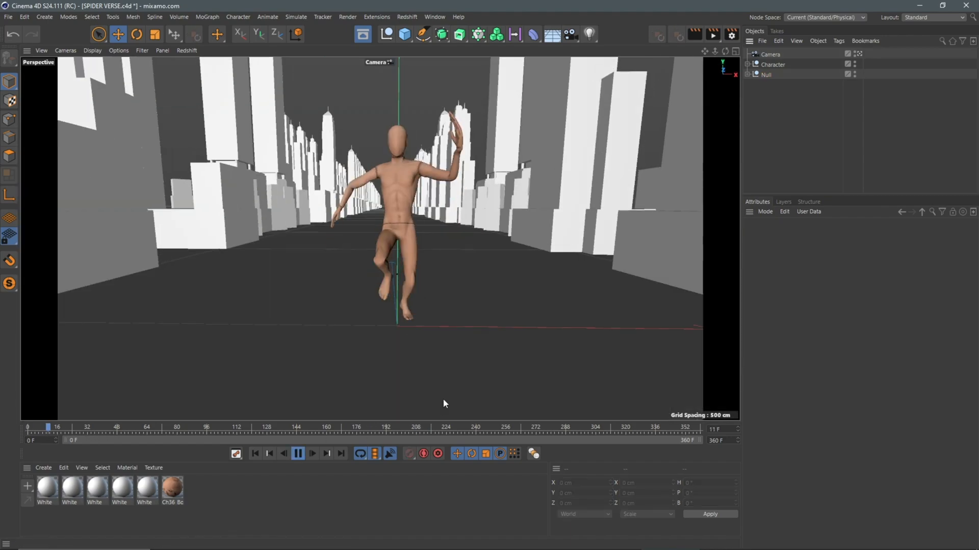
{"action": "left_click", "coordinate": [298, 454]}
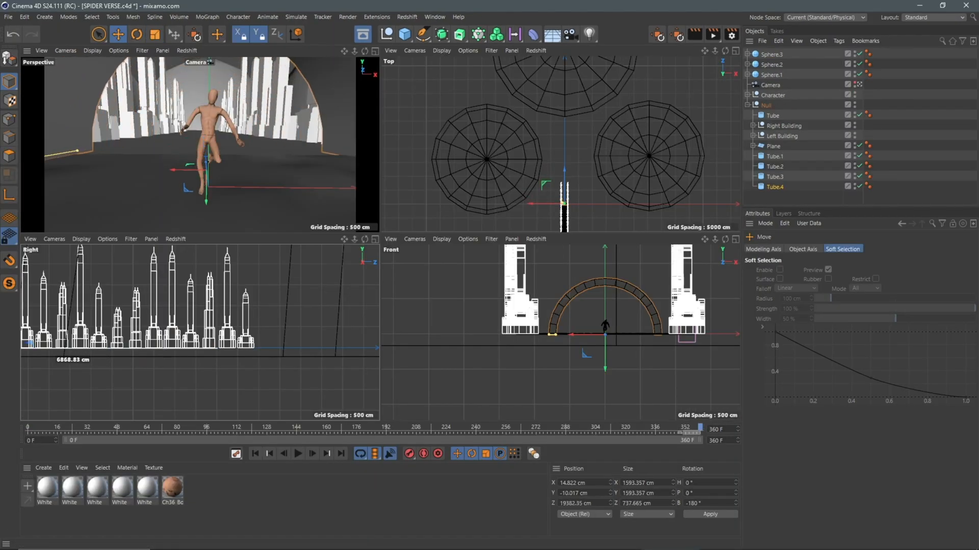
- Group Tube tunnel arches, vans, sedan, bus stops and hydrants under Scene MOving
{"action": "left_click", "coordinate": [298, 453]}
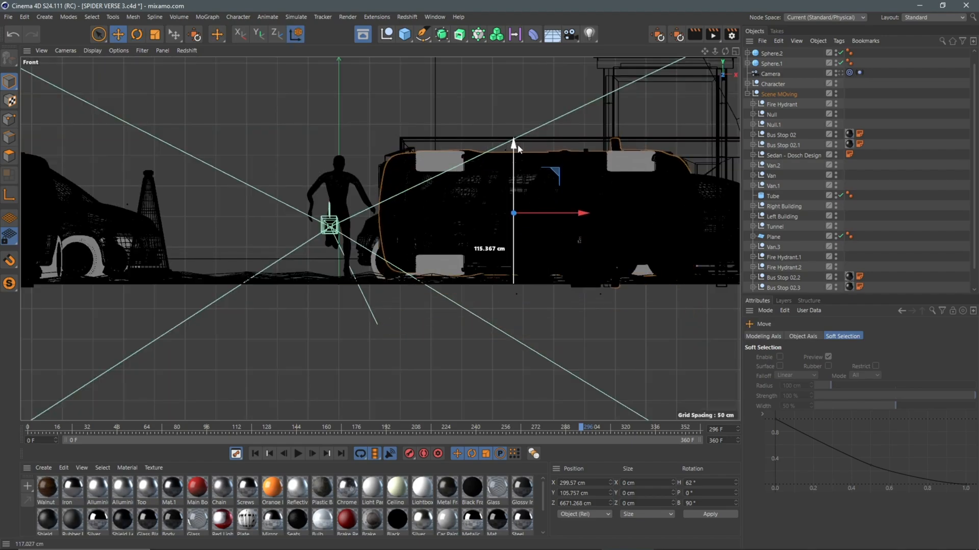
- Position and rotate a Plane object over the truck windshield to mask stray figures
{"action": "left_click", "coordinate": [297, 454]}
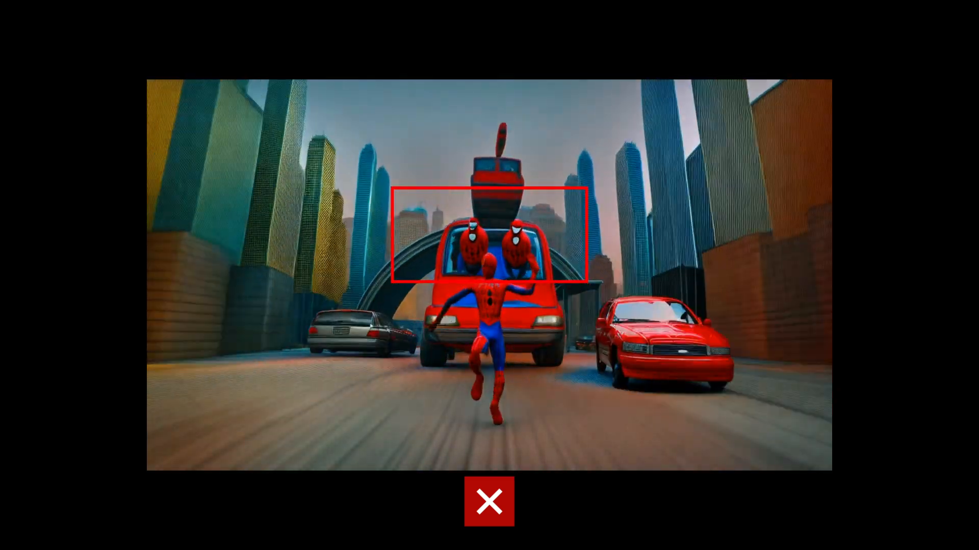
{"action": "left_click", "coordinate": [488, 502]}
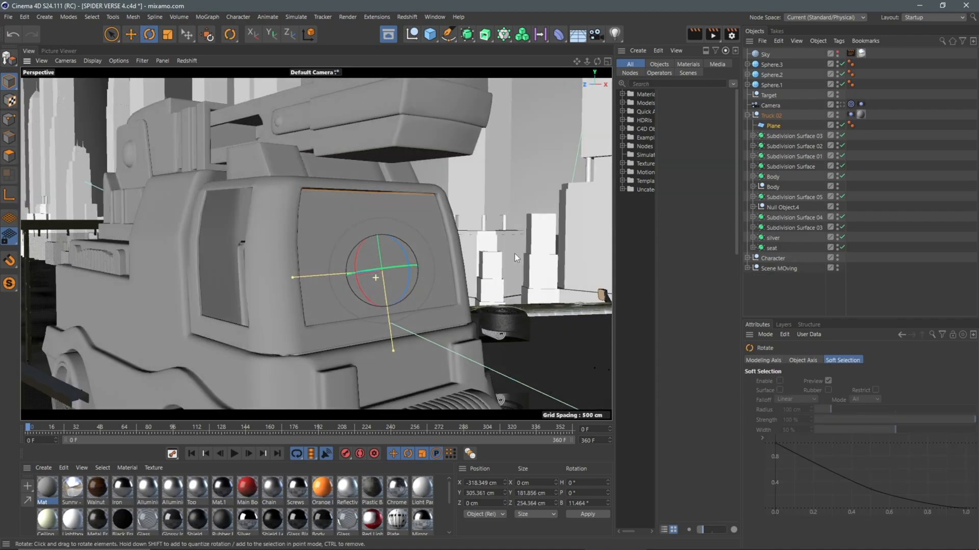
{"action": "left_click", "coordinate": [235, 453]}
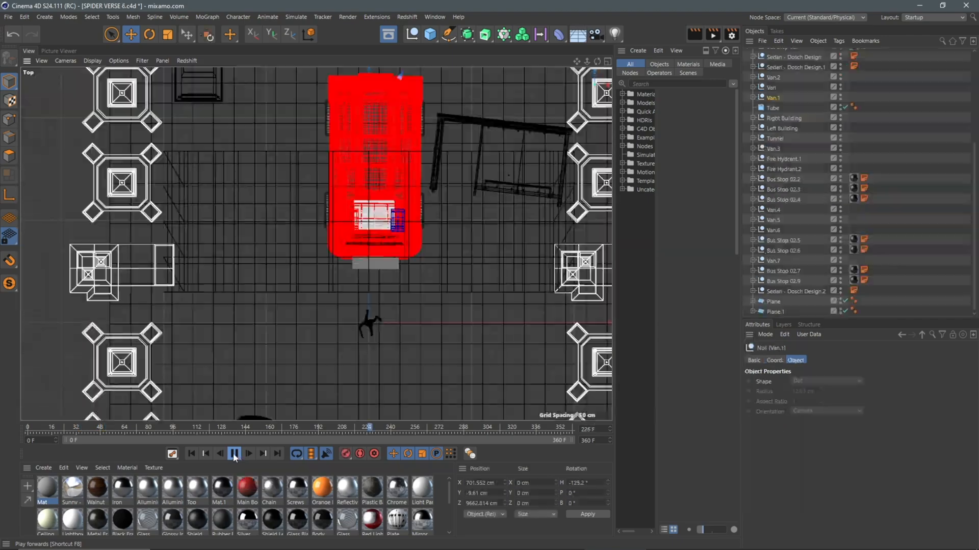
{"action": "left_click", "coordinate": [248, 453]}
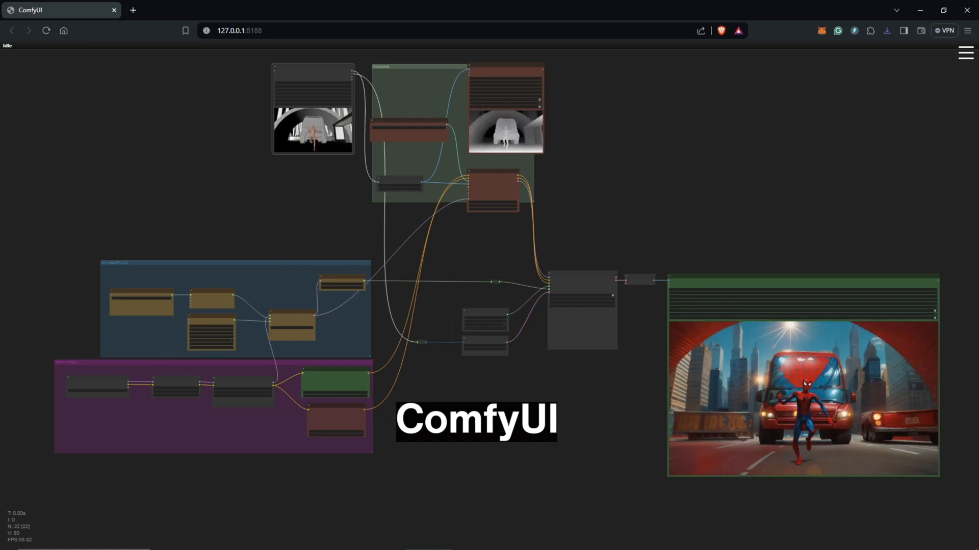
- Set Apply Advanced ControlNet strength 0.70, start_percent 0.000, end_percent 0.800
{"action": "key", "text": "F11"}
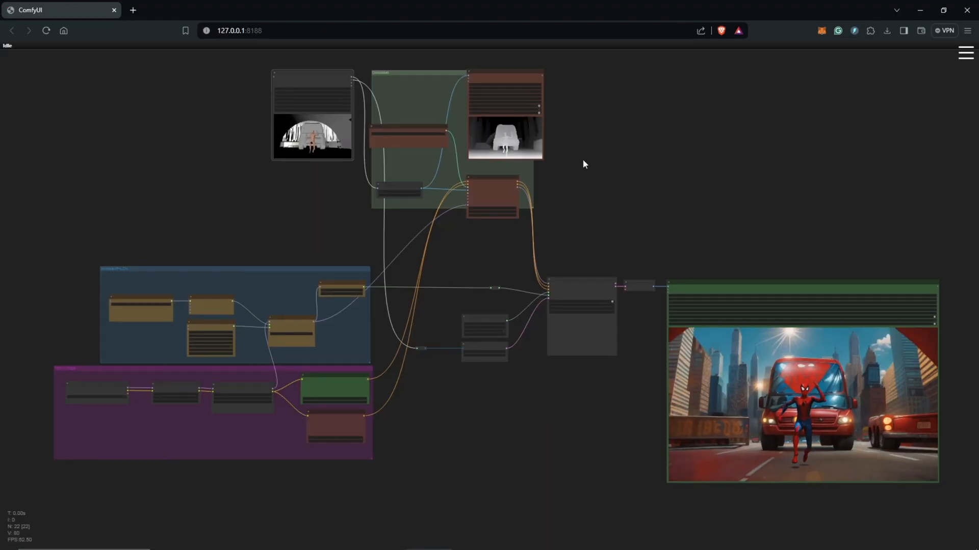
{"action": "scroll", "scroll_direction": "up", "scroll_amount": 3}
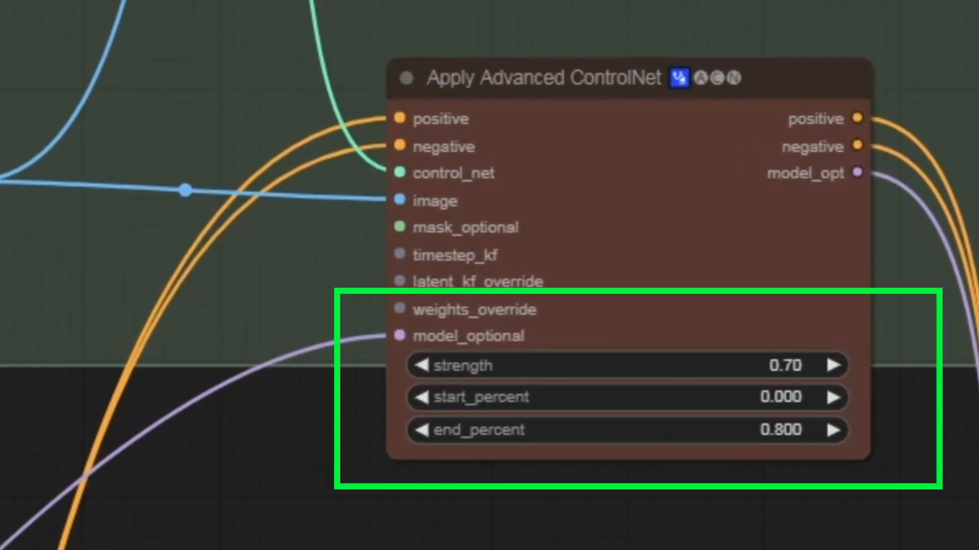
{"action": "scroll", "scroll_direction": "down", "scroll_amount": 3}
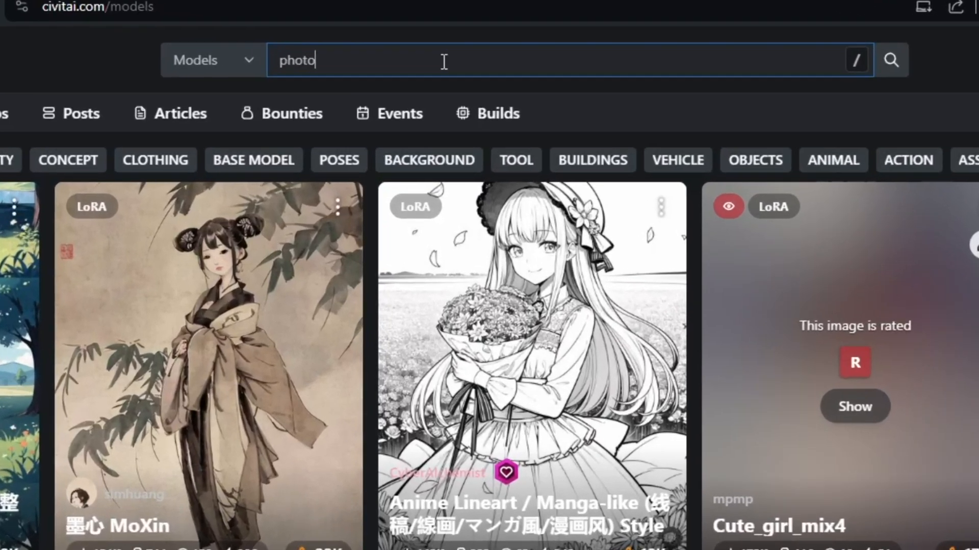
- Search Civitai for Photon LCM and view the Photon - LCM model page
{"action": "type", "text": "n lcm"}
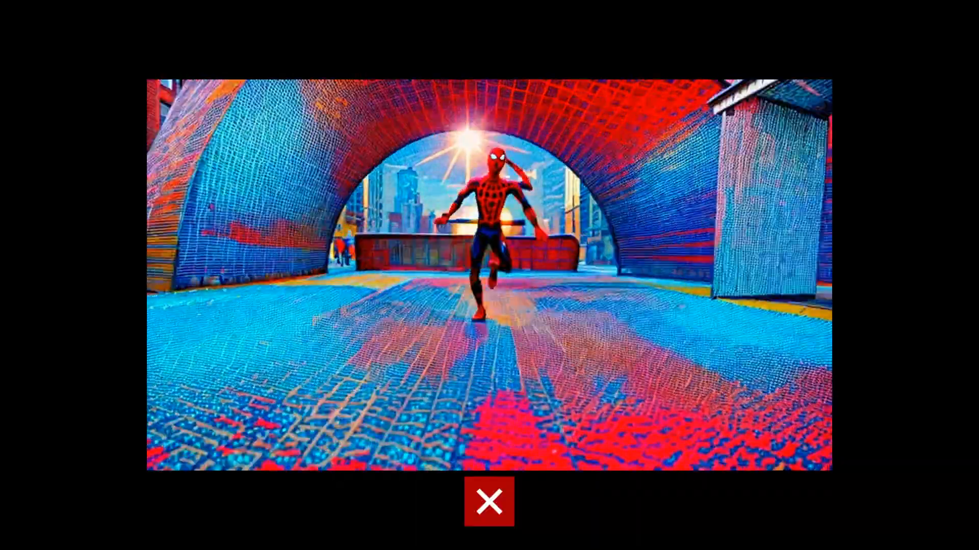
{"action": "left_click", "coordinate": [489, 502]}
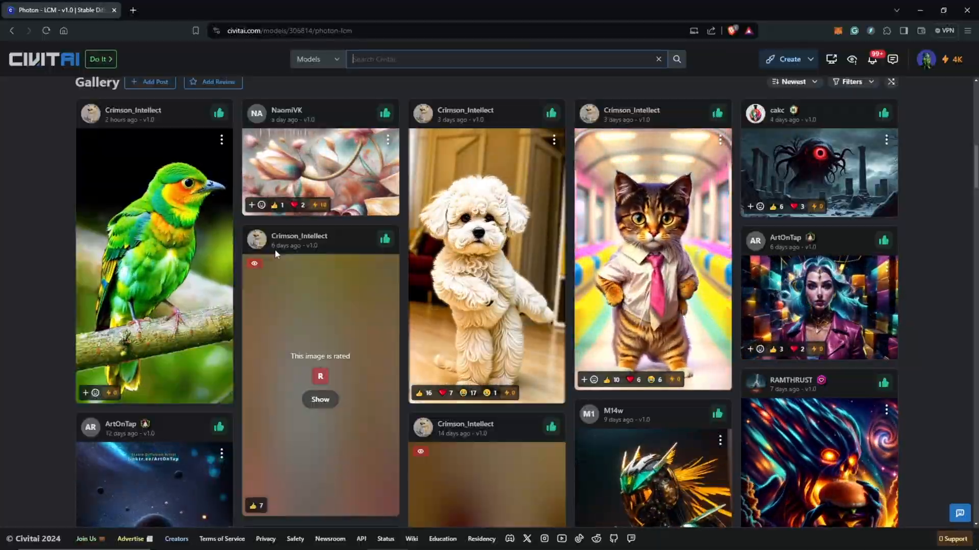
{"action": "scroll", "scroll_direction": "down", "scroll_amount": 3}
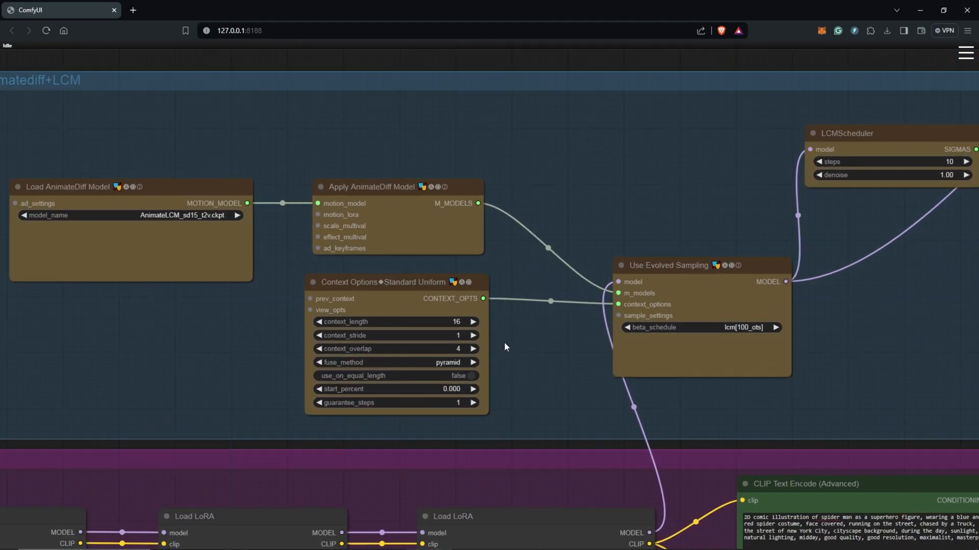
{"action": "mouse_move", "coordinate": [506, 331]}
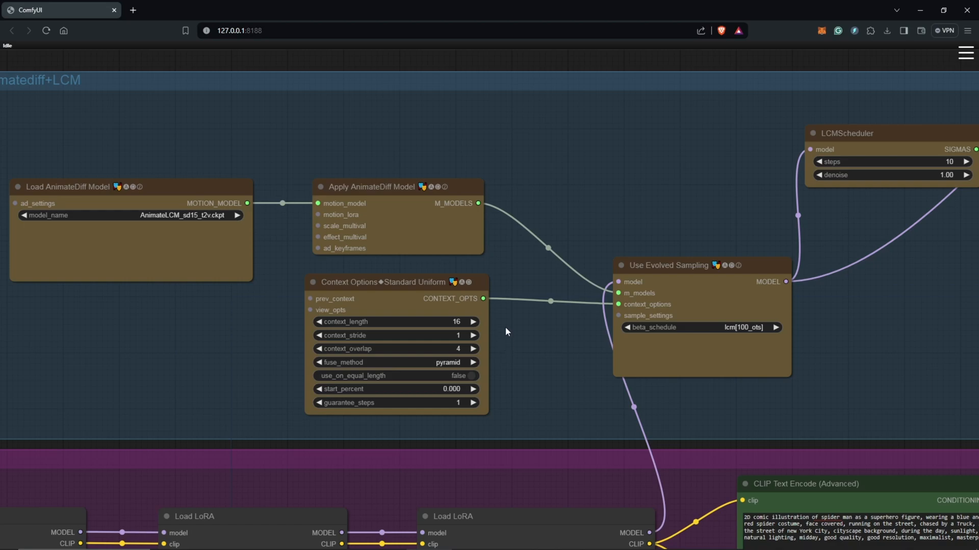
{"action": "mouse_move", "coordinate": [161, 238]}
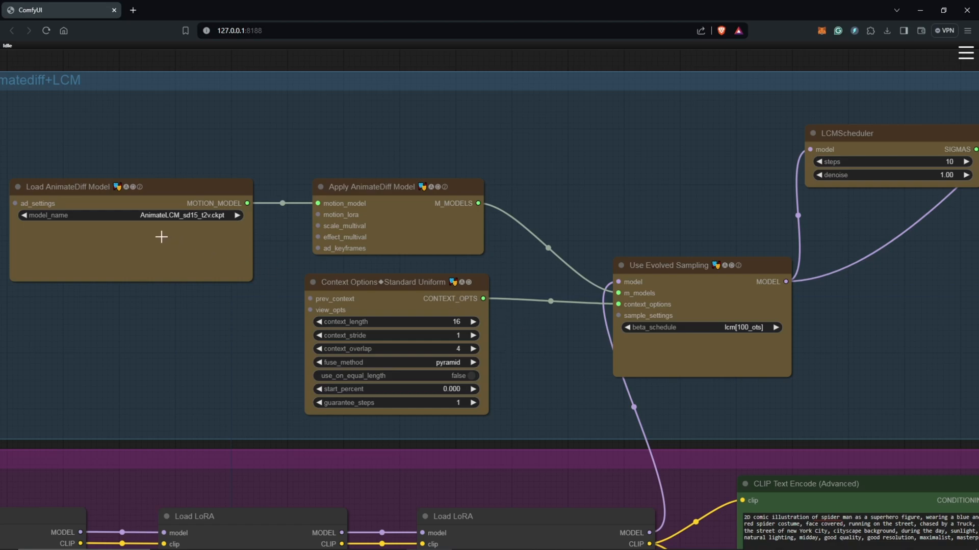
- Use AnimateLCM_sd15_t2v.ckpt with 10 LCM steps, 1344x768 latent and cfg 1.8
{"action": "scroll", "scroll_direction": "down", "scroll_amount": 3}
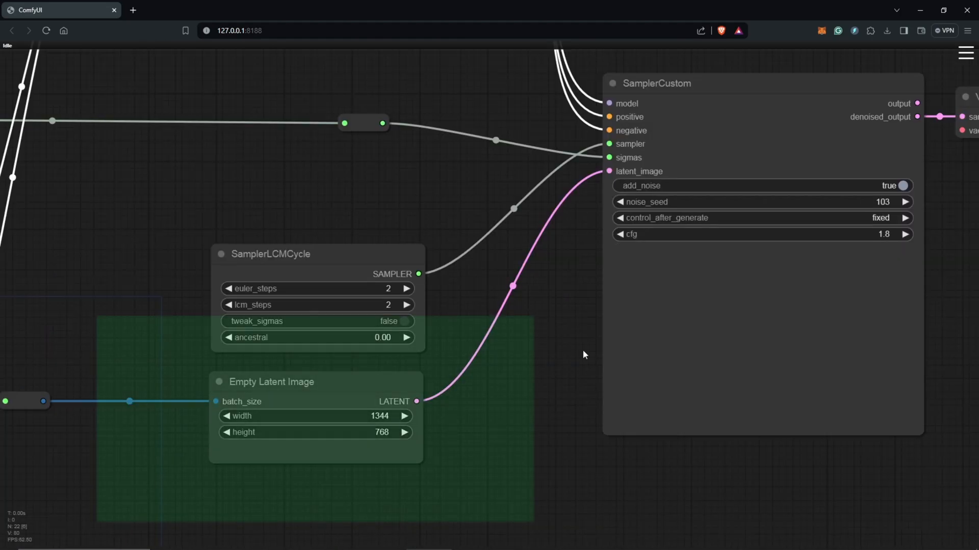
- Leave the ComfyUI render preview and start Topaz Video AI at its import screen
{"action": "left_click", "coordinate": [271, 381]}
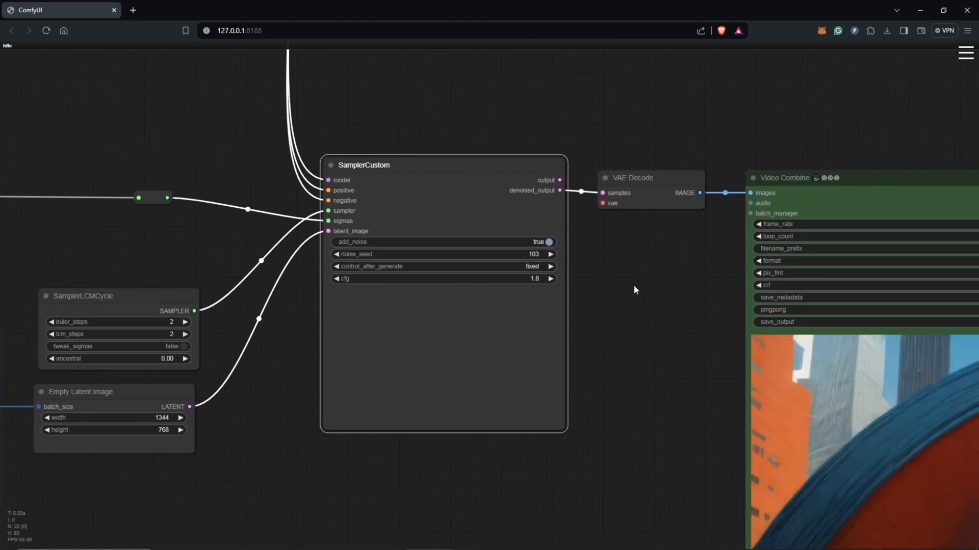
{"action": "scroll", "scroll_direction": "down", "scroll_amount": 3}
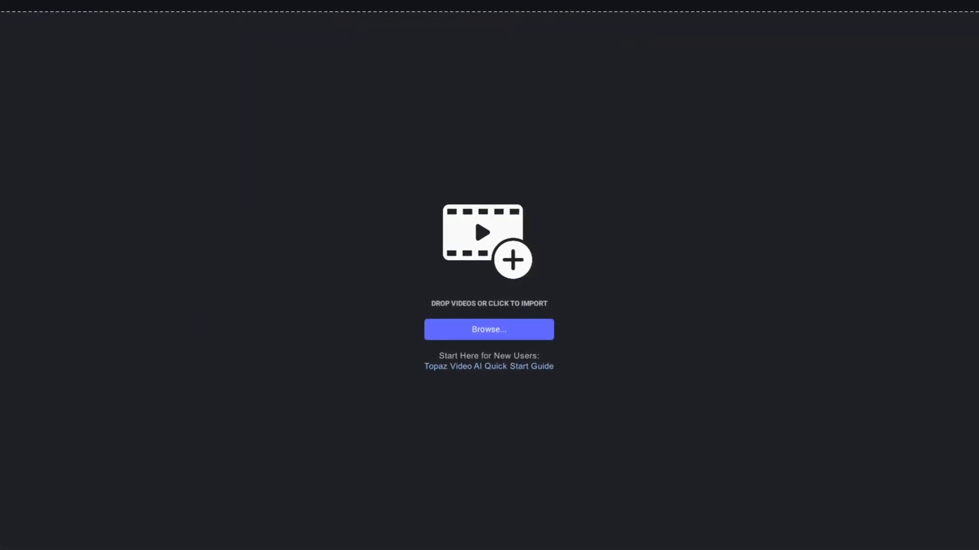
- Import Render_00001.mp4 and set output to 3840x2160 4K at 60 FPS
{"action": "left_click", "coordinate": [488, 329]}
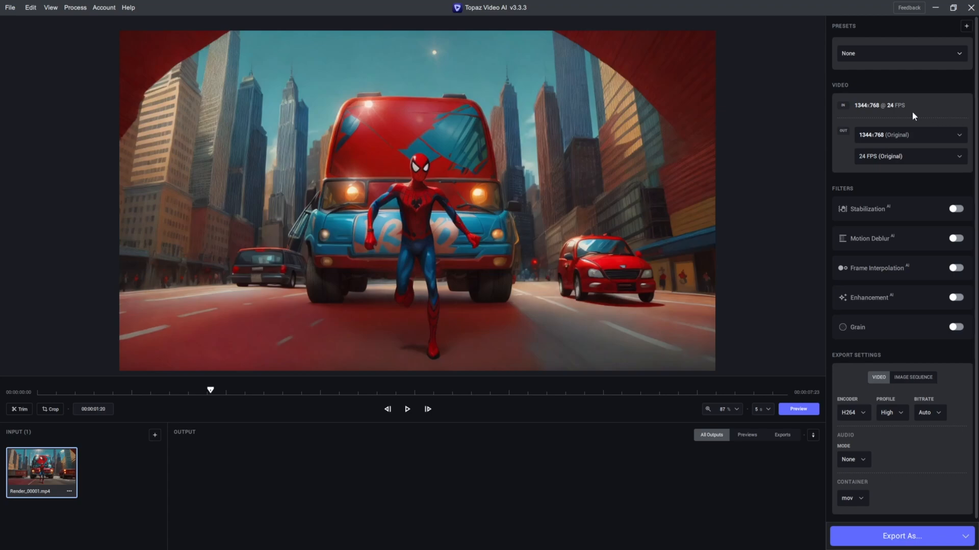
{"action": "mouse_move", "coordinate": [961, 138]}
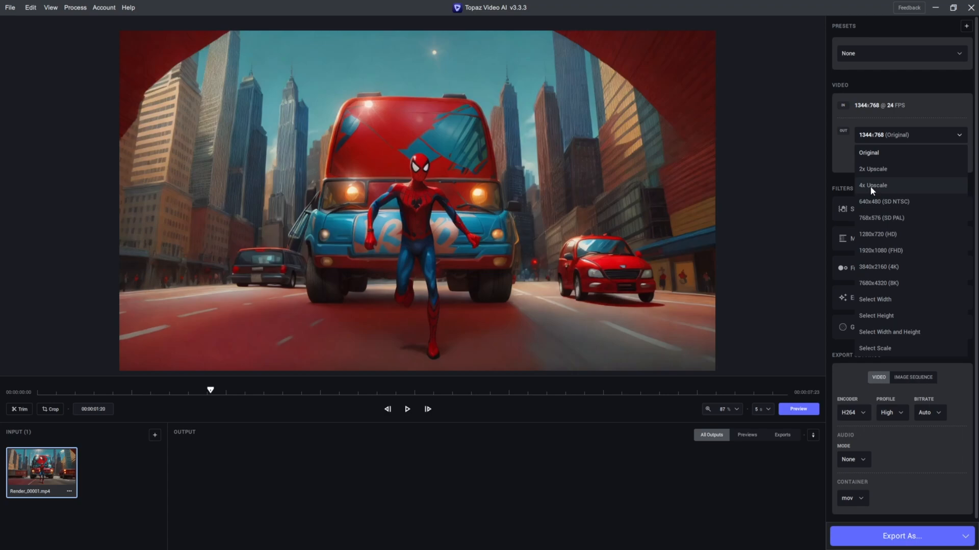
{"action": "left_click", "coordinate": [873, 185]}
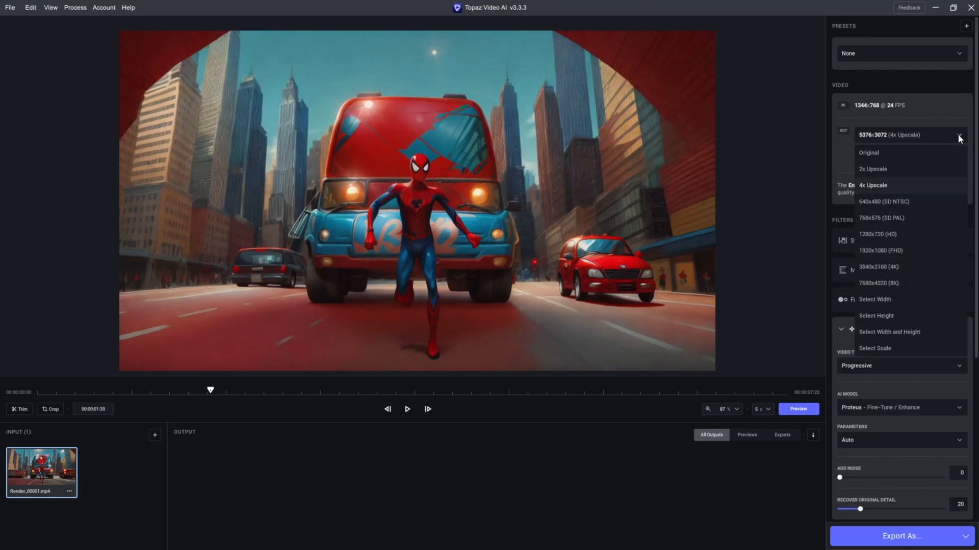
{"action": "left_click", "coordinate": [881, 266]}
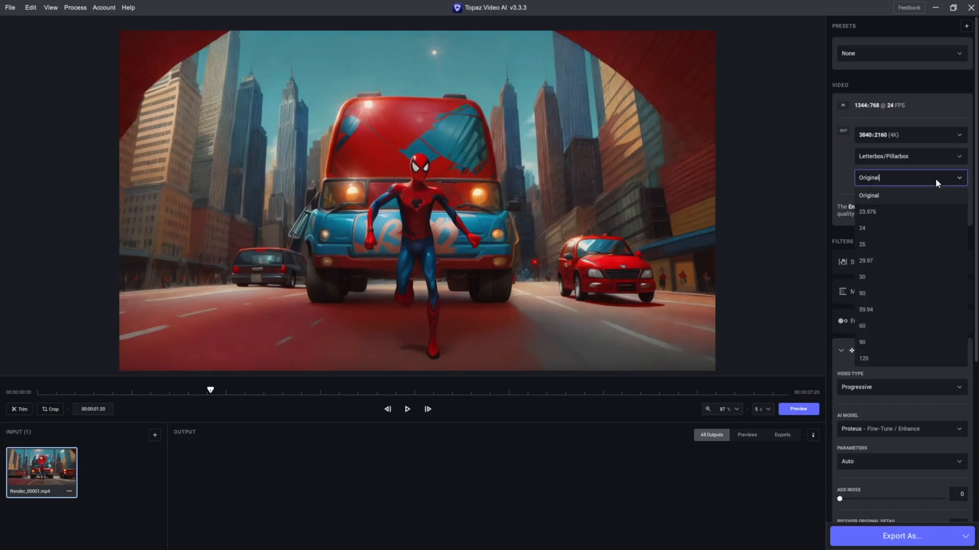
{"action": "left_click", "coordinate": [862, 325]}
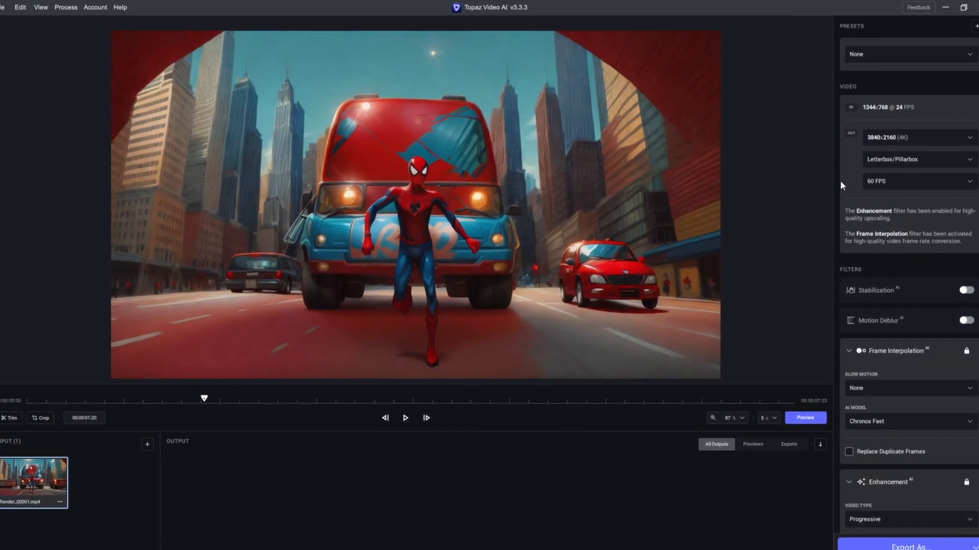
- Switch the Enhancement parameters from auto to manual detail values
{"action": "scroll", "scroll_direction": "down", "scroll_amount": 3}
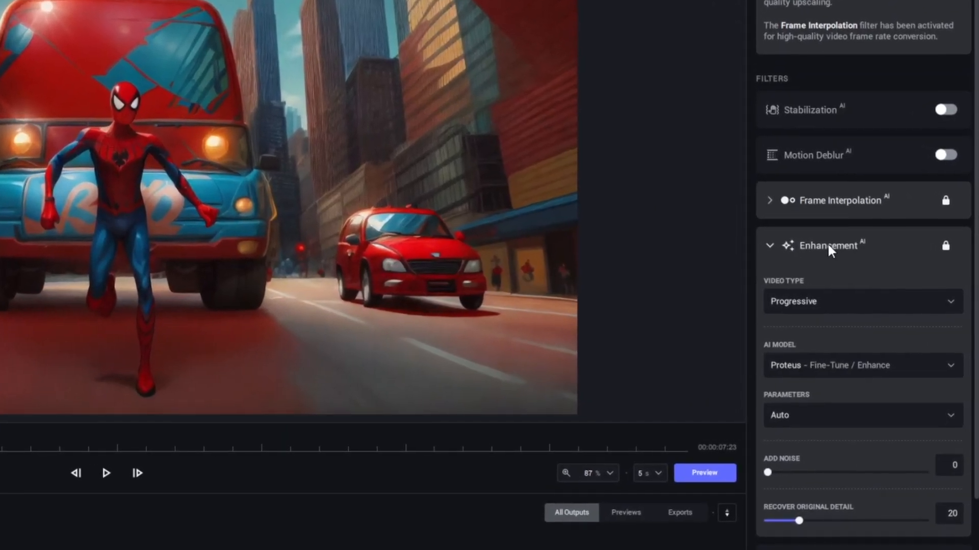
{"action": "scroll", "scroll_direction": "down", "scroll_amount": 3}
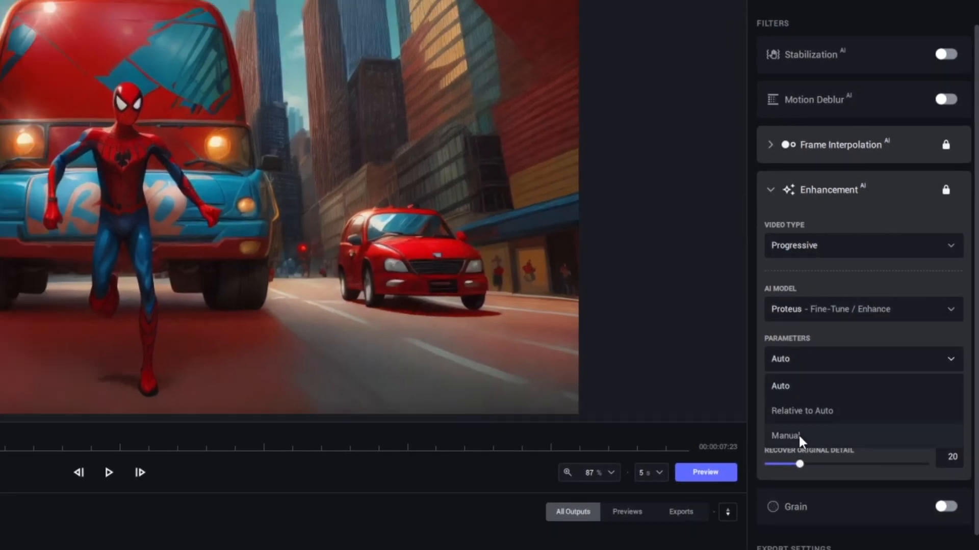
{"action": "left_click", "coordinate": [785, 436]}
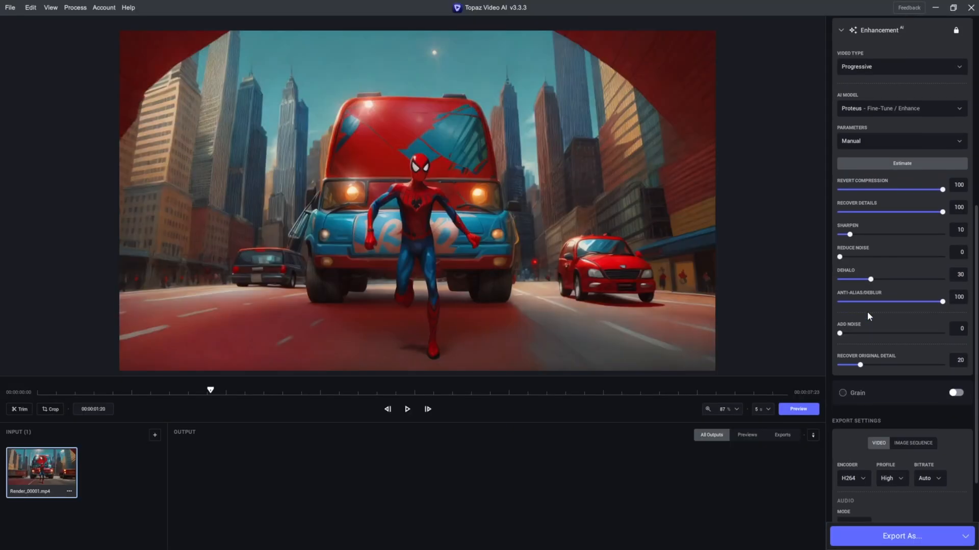
- Keep the H264 encoder, set the container to mp4 and begin Export As
{"action": "left_click", "coordinate": [852, 410]}
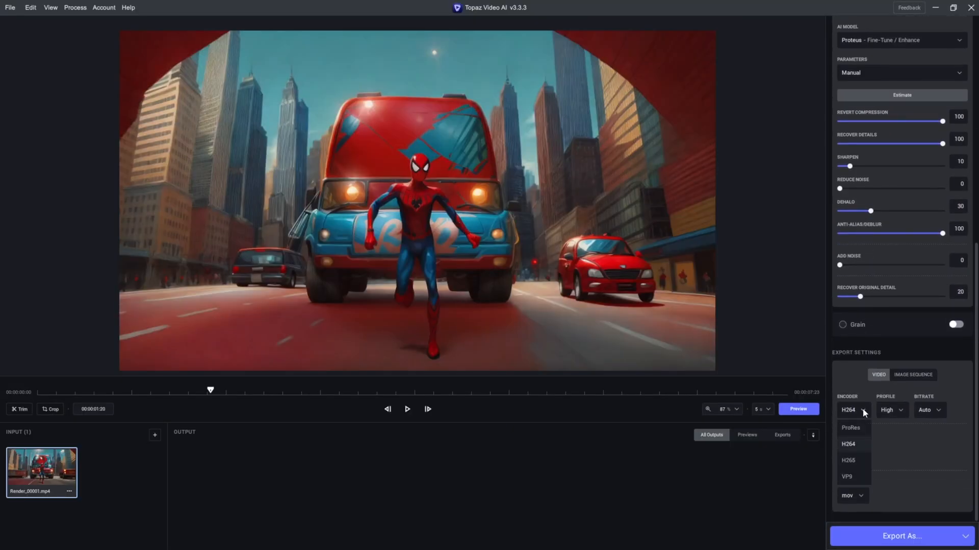
{"action": "left_click", "coordinate": [847, 444]}
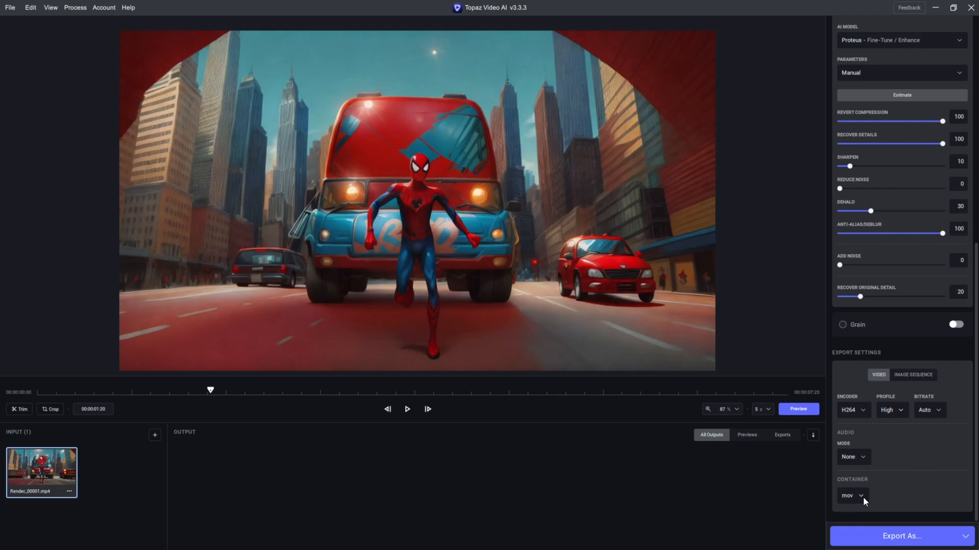
{"action": "left_click", "coordinate": [853, 495]}
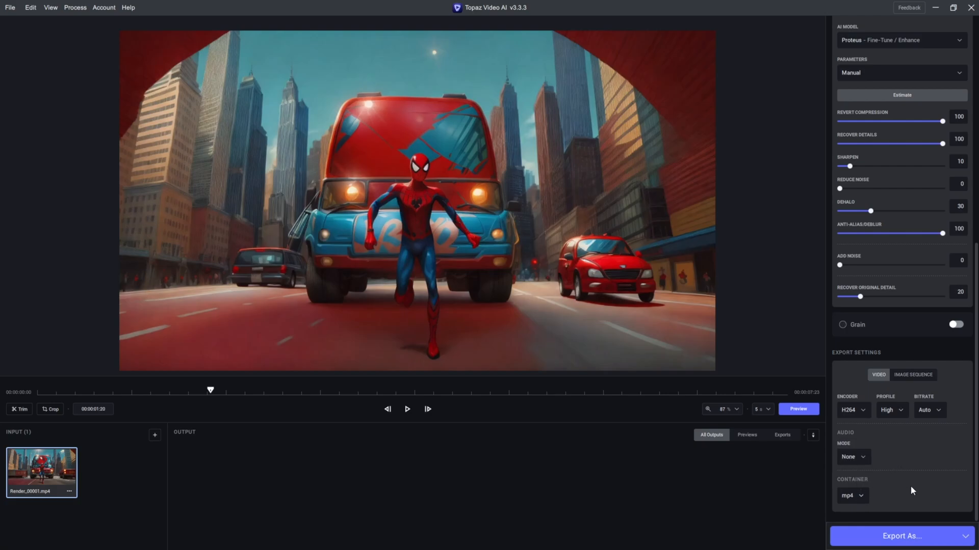
{"action": "left_click", "coordinate": [900, 536]}
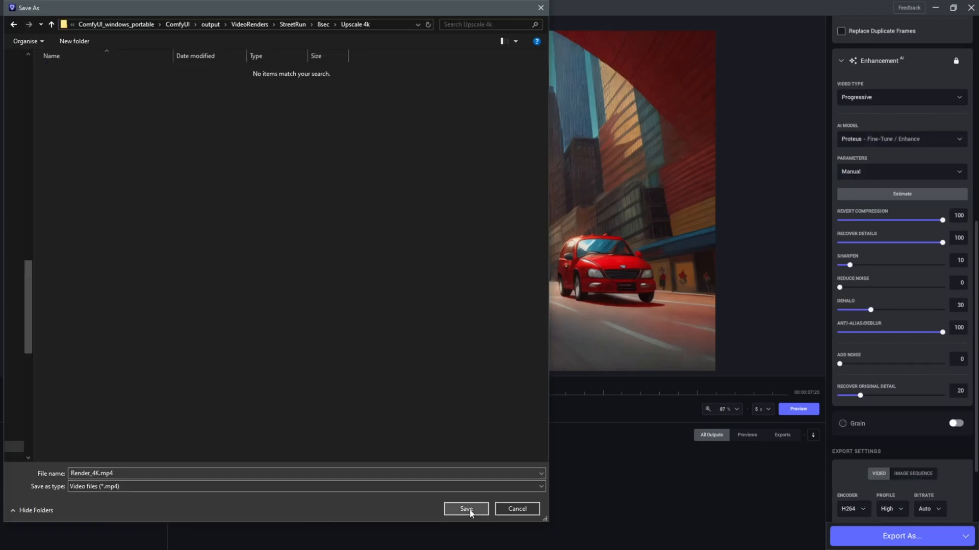
- Save the export as Render_4K.mp4 and compare original against upscaled in split view
{"action": "left_click", "coordinate": [465, 509]}
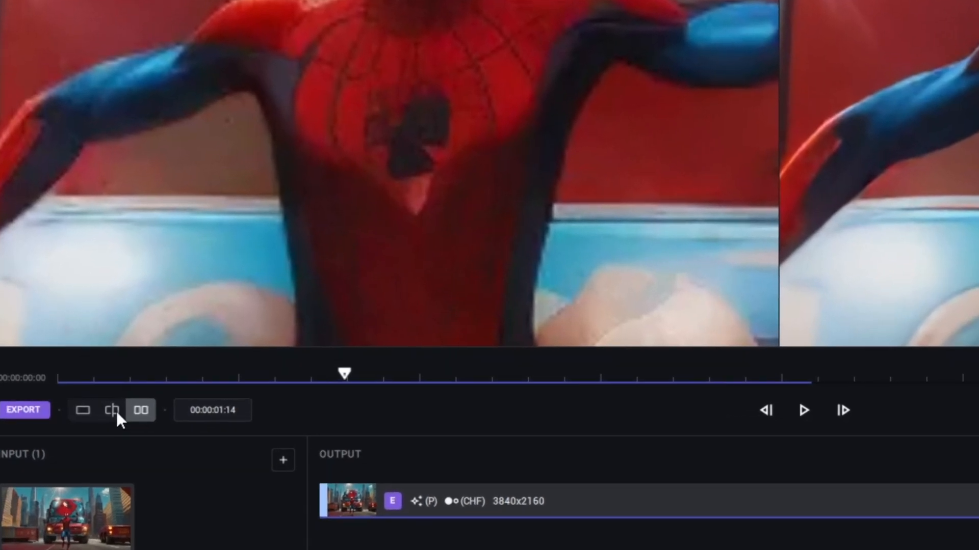
{"action": "left_click", "coordinate": [111, 410]}
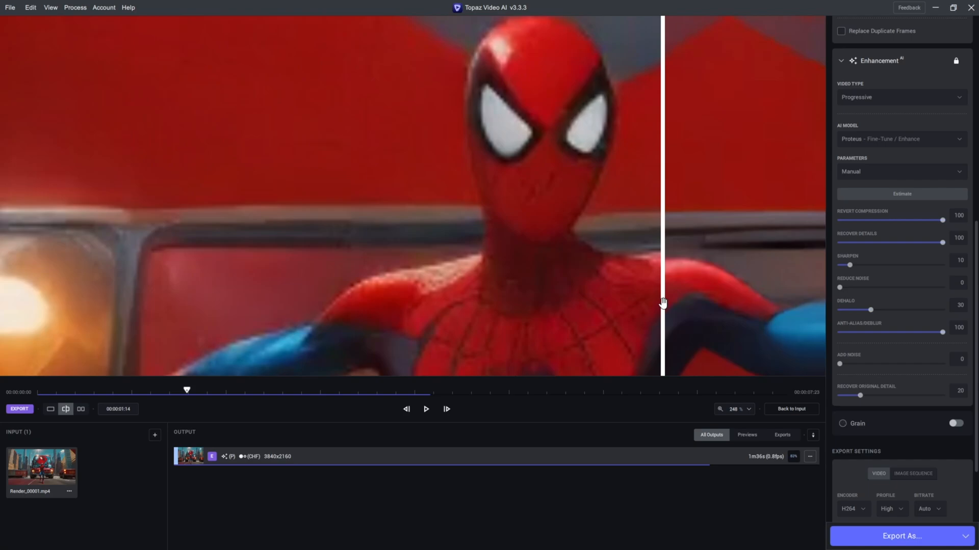
- Reveal the finished output in Explorer and play Render_4K.mp4
{"action": "left_click", "coordinate": [809, 457]}
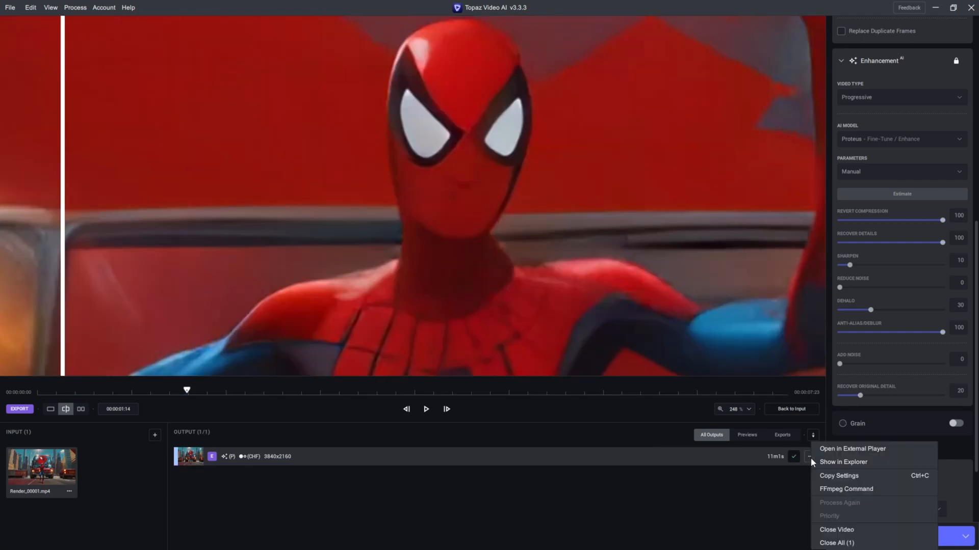
{"action": "left_click", "coordinate": [843, 462]}
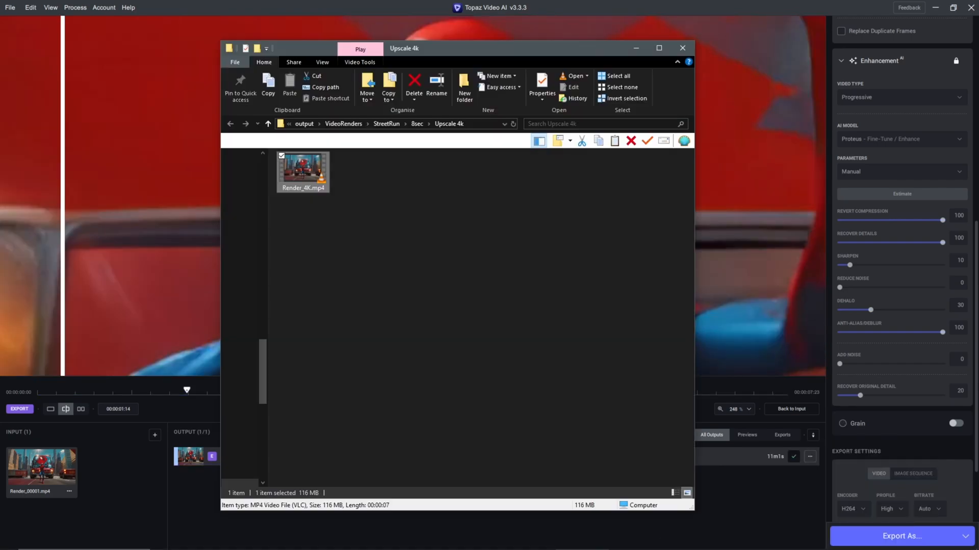
{"action": "double_click", "coordinate": [303, 167]}
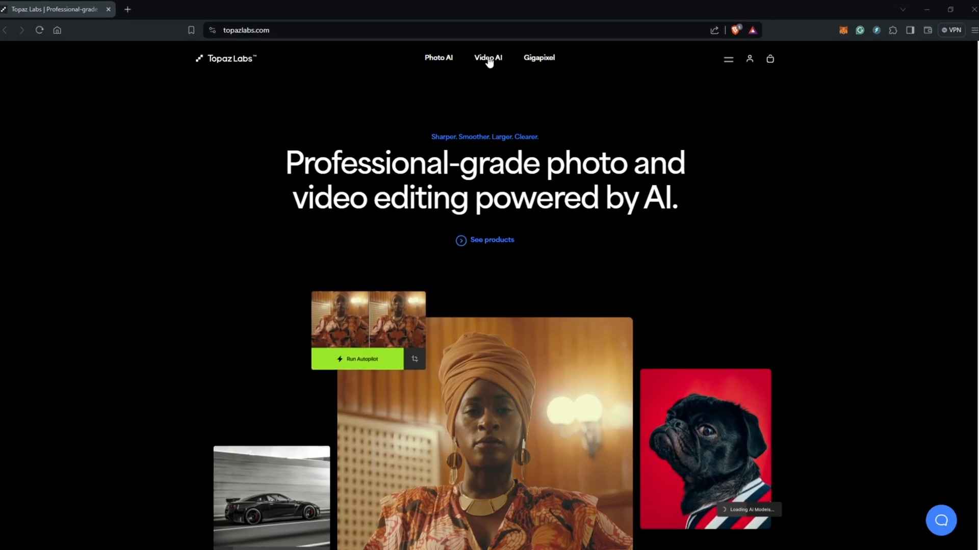
- Browse the Video AI product page on topazlabs.com down to its $299 price
{"action": "left_click", "coordinate": [487, 58]}
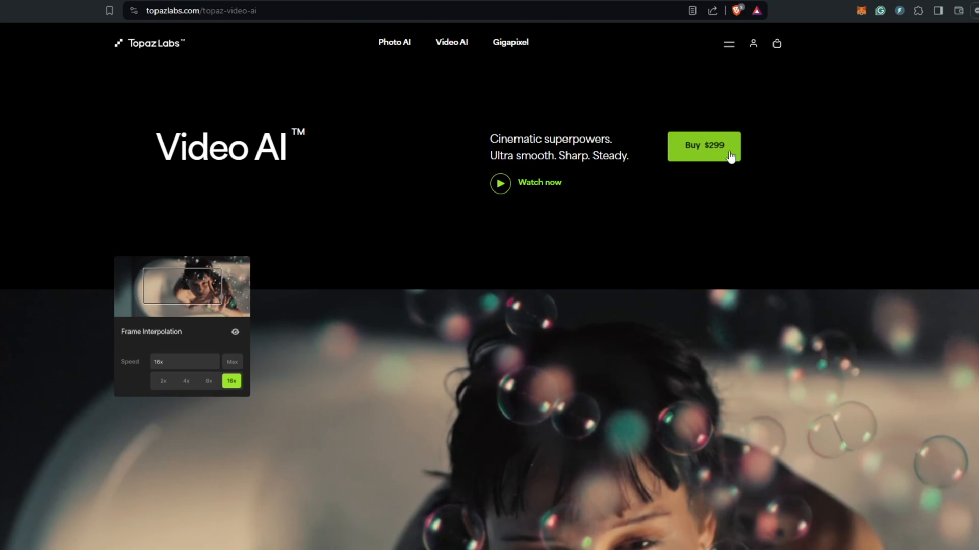
{"action": "scroll", "scroll_direction": "down", "scroll_amount": 3}
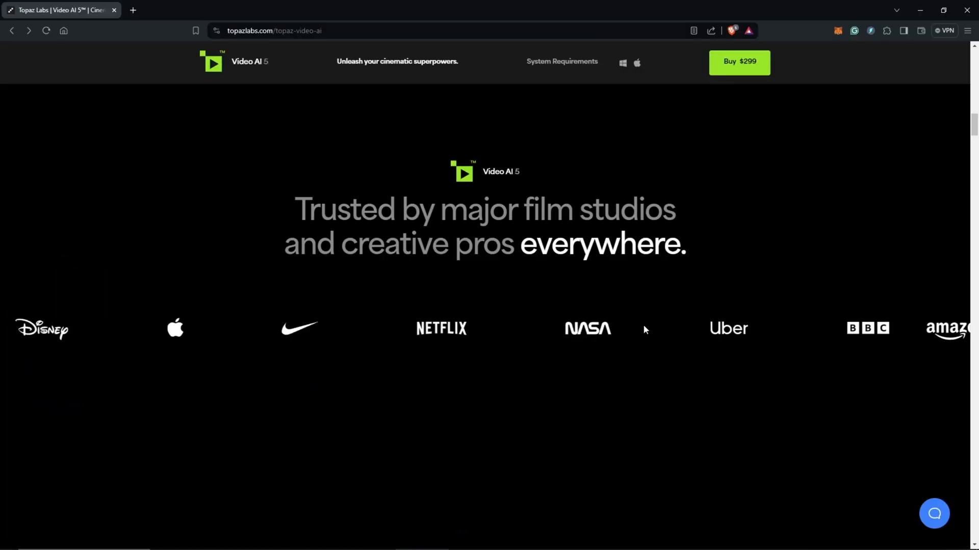